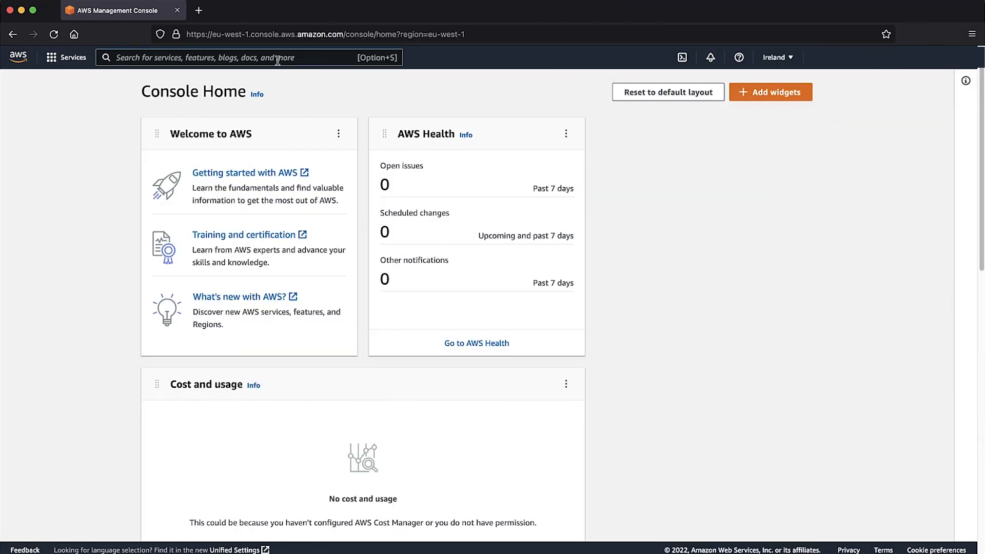
Navigate to Systems Manager's Fleet Manager, which lists no managed nodes in Ireland.
{"action": "type", "text": "ssm"}
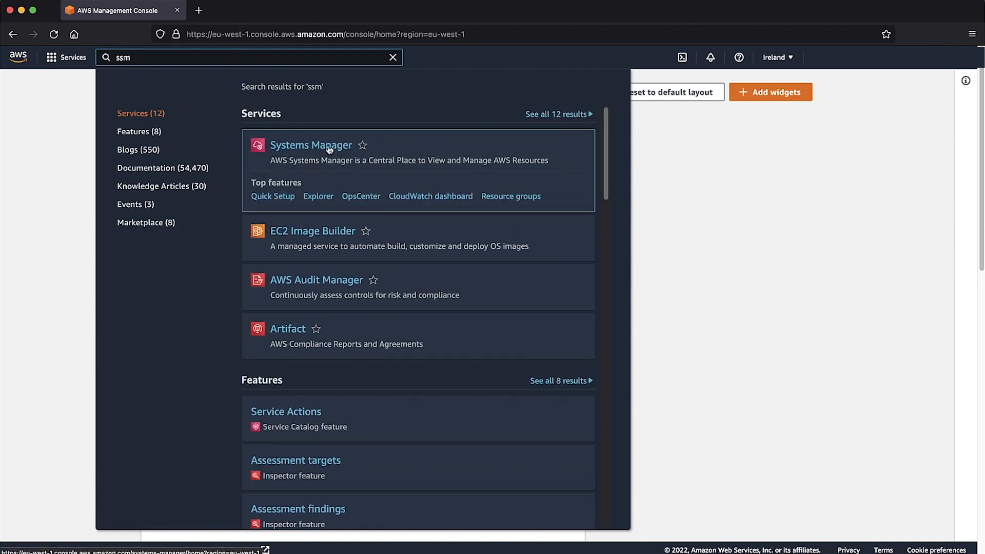
{"action": "left_click", "coordinate": [311, 145]}
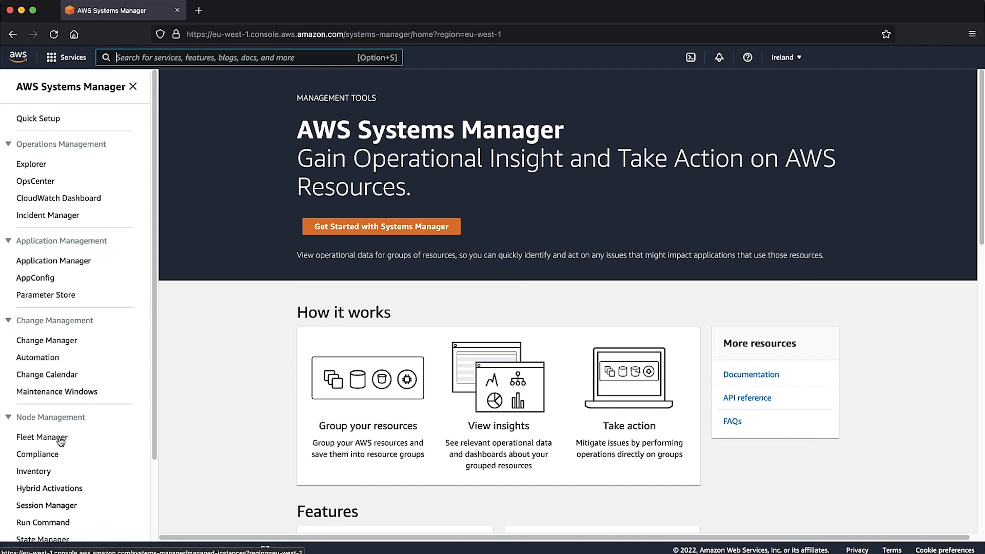
{"action": "left_click", "coordinate": [41, 437]}
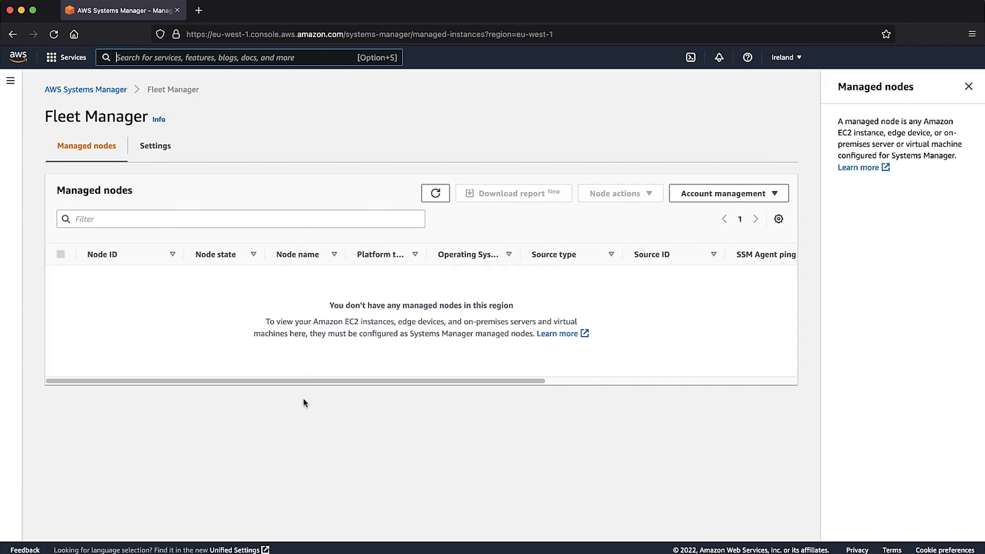
{"action": "mouse_move", "coordinate": [355, 450]}
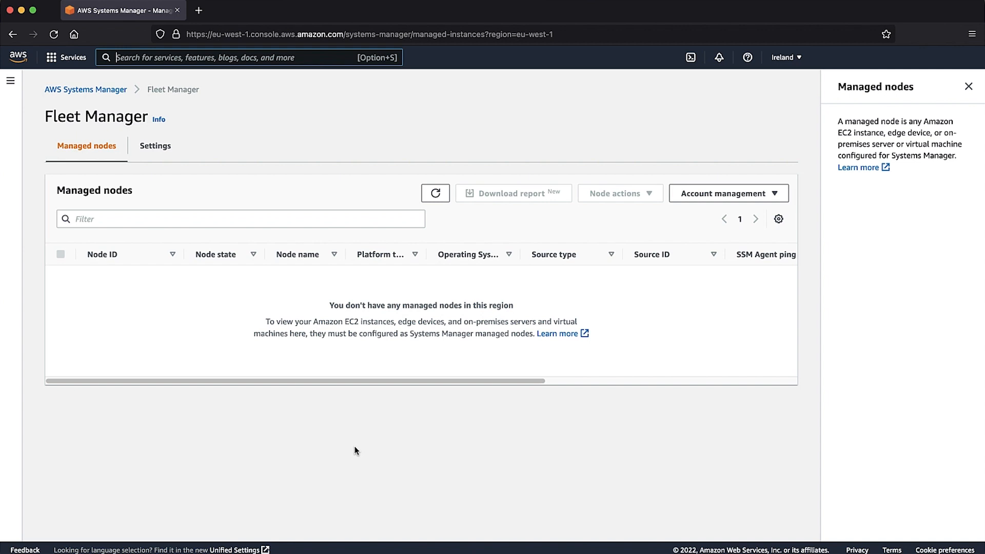
Start a new VPC endpoint from the VPC Endpoints page, opening the creation form.
{"action": "type", "text": "vpc"}
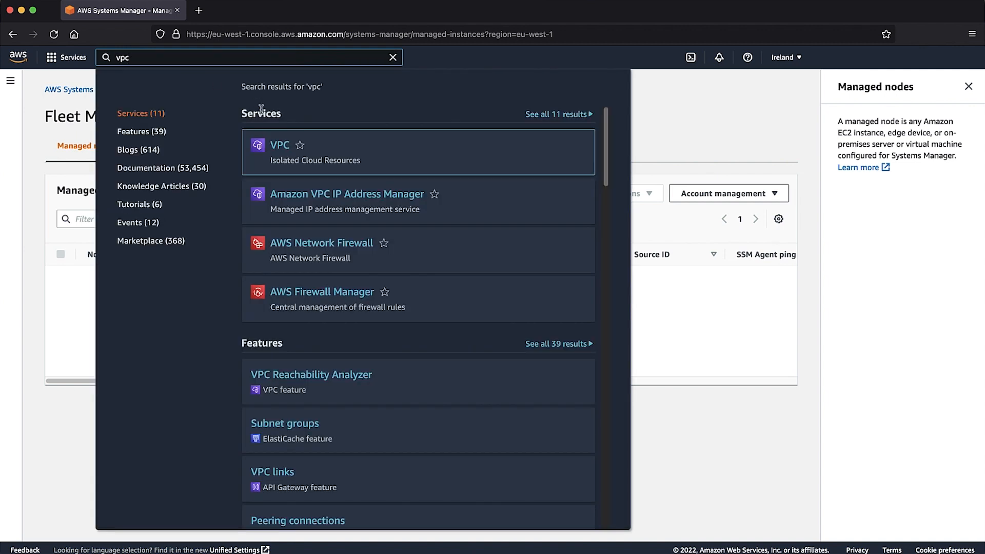
{"action": "left_click", "coordinate": [279, 145]}
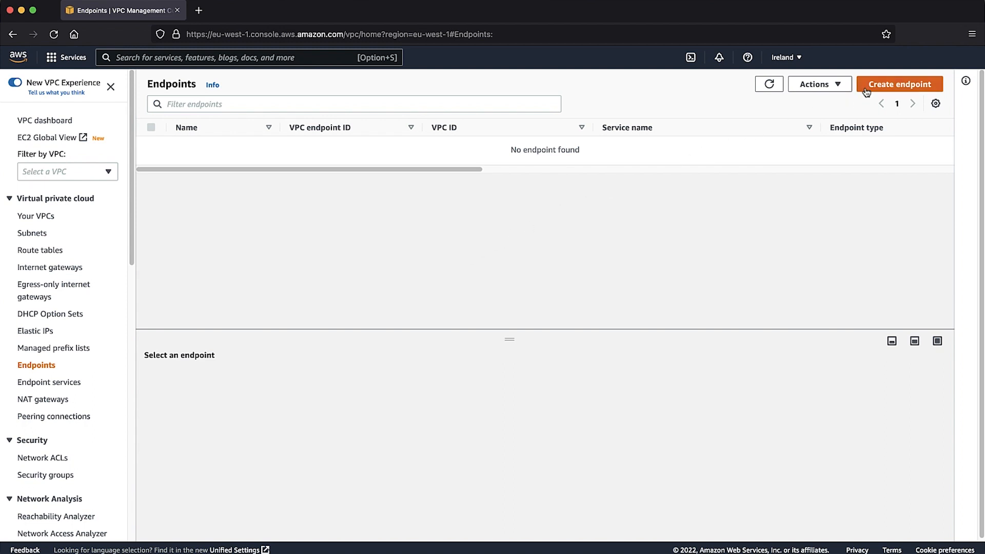
{"action": "left_click", "coordinate": [899, 83]}
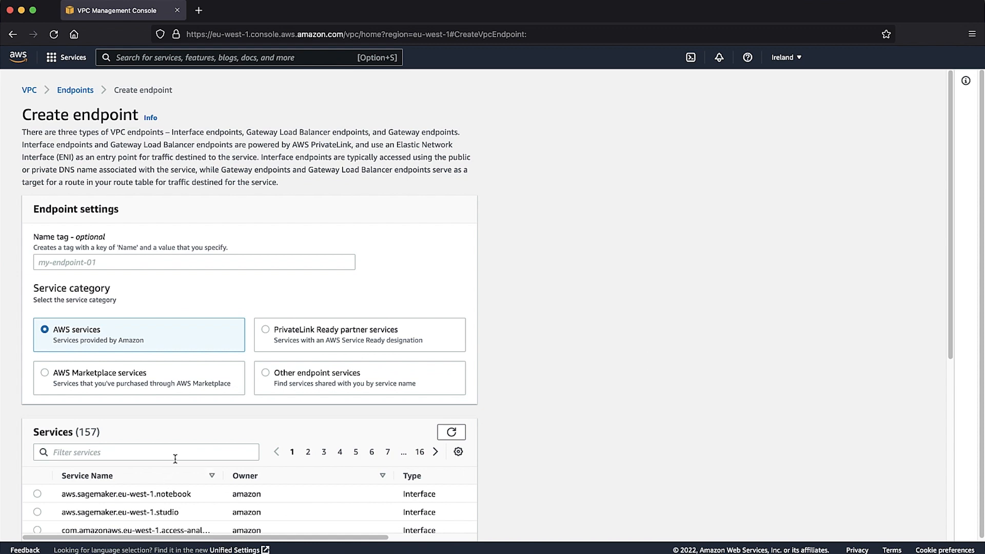
Select the com.amazonaws.eu-west-1.ssm service and the default VPC for the endpoint.
{"action": "type", "text": "ssm"}
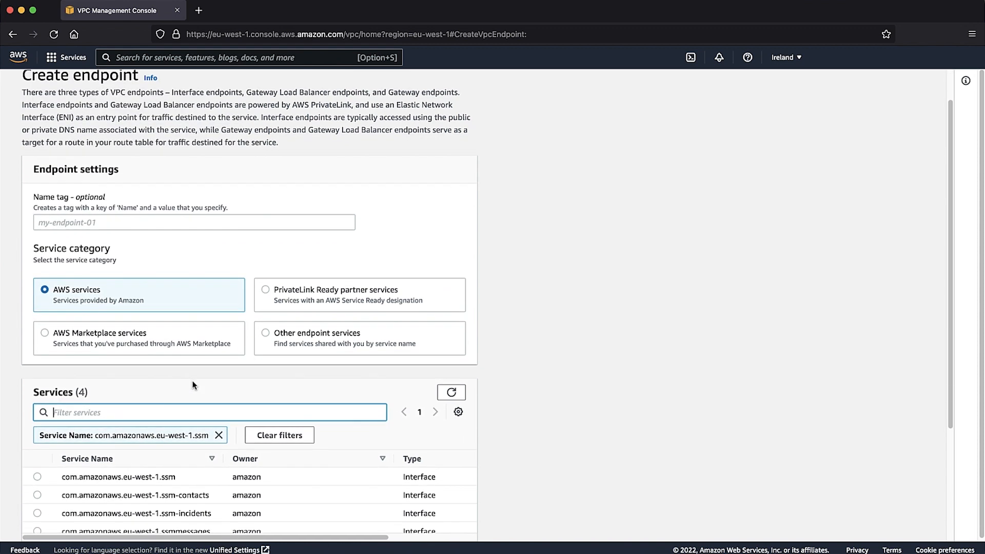
{"action": "left_click", "coordinate": [37, 367]}
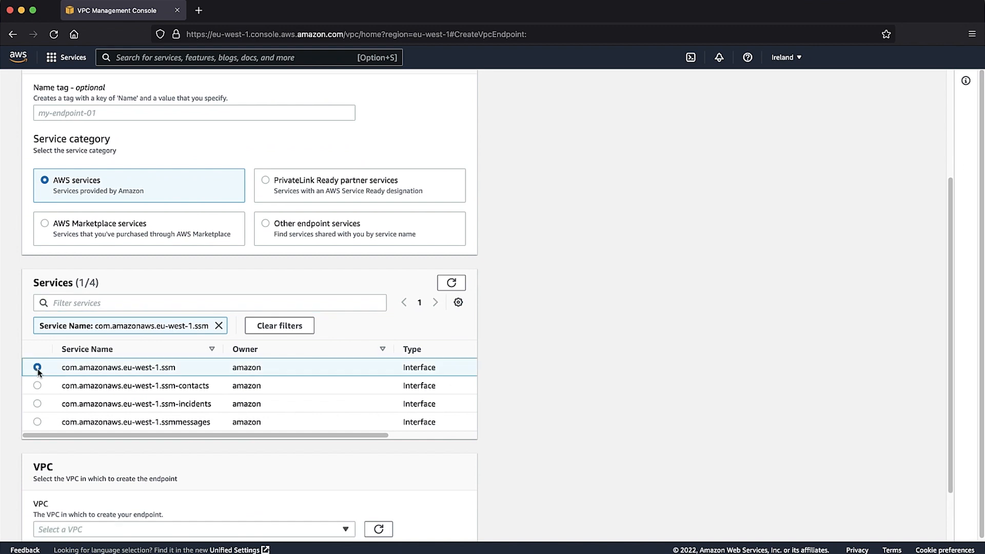
{"action": "left_click", "coordinate": [37, 367]}
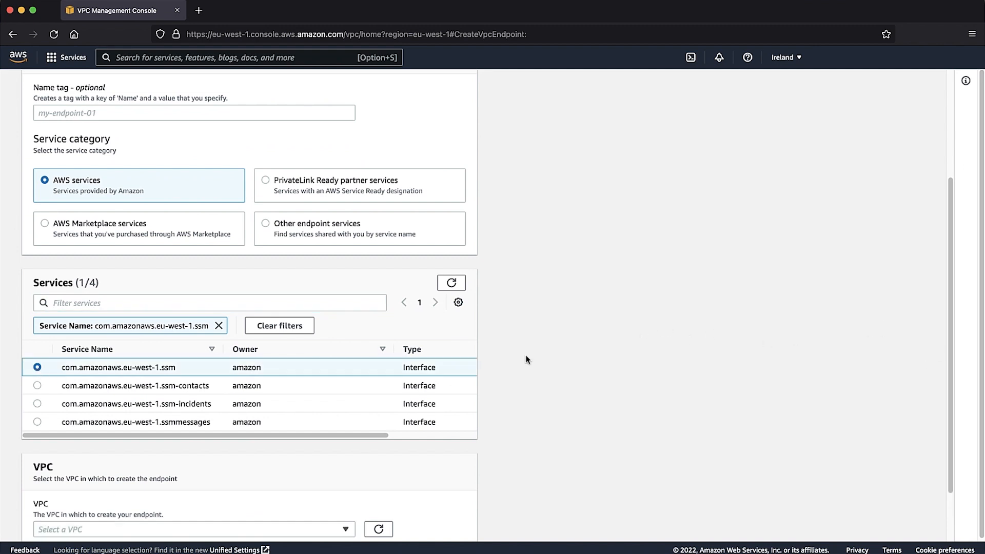
{"action": "left_click", "coordinate": [193, 529]}
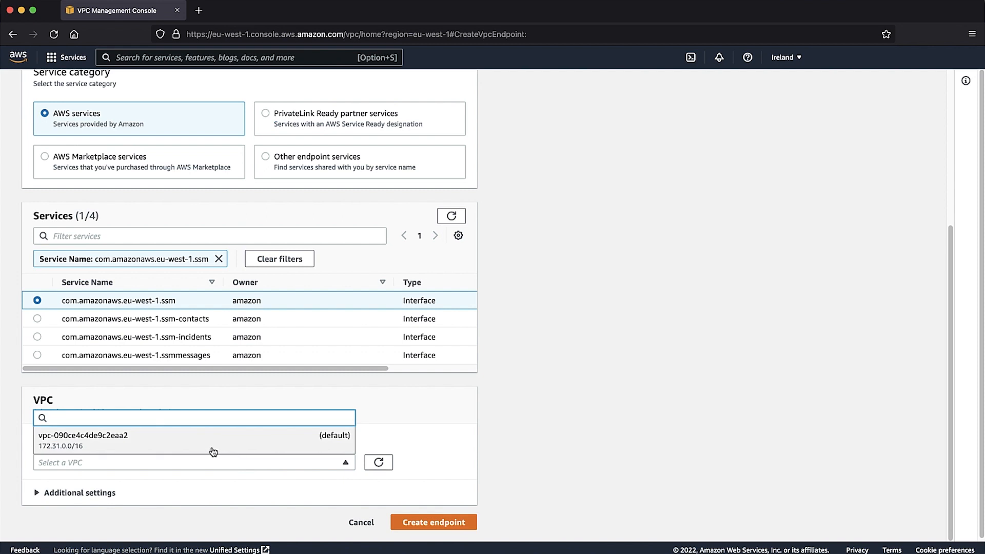
{"action": "left_click", "coordinate": [82, 440]}
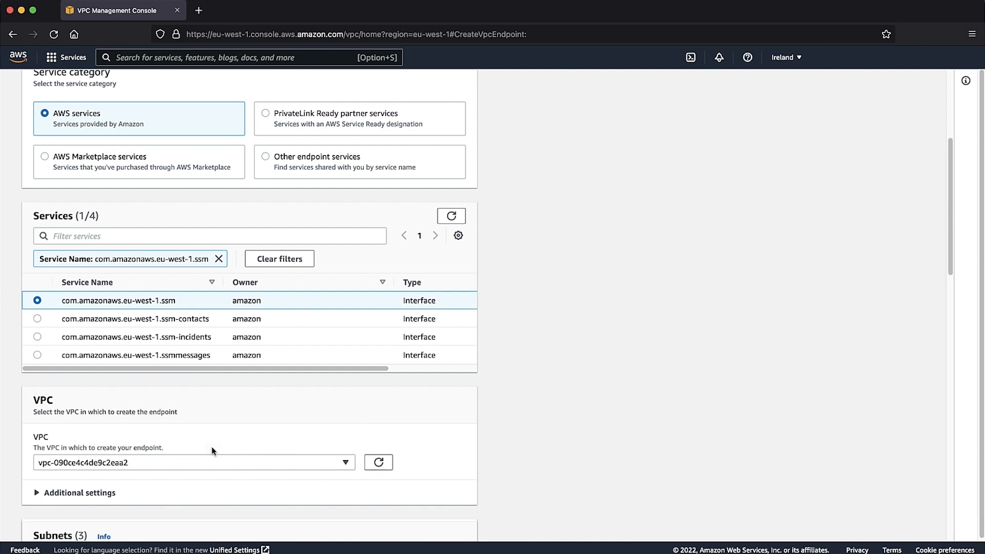
{"action": "mouse_move", "coordinate": [555, 453]}
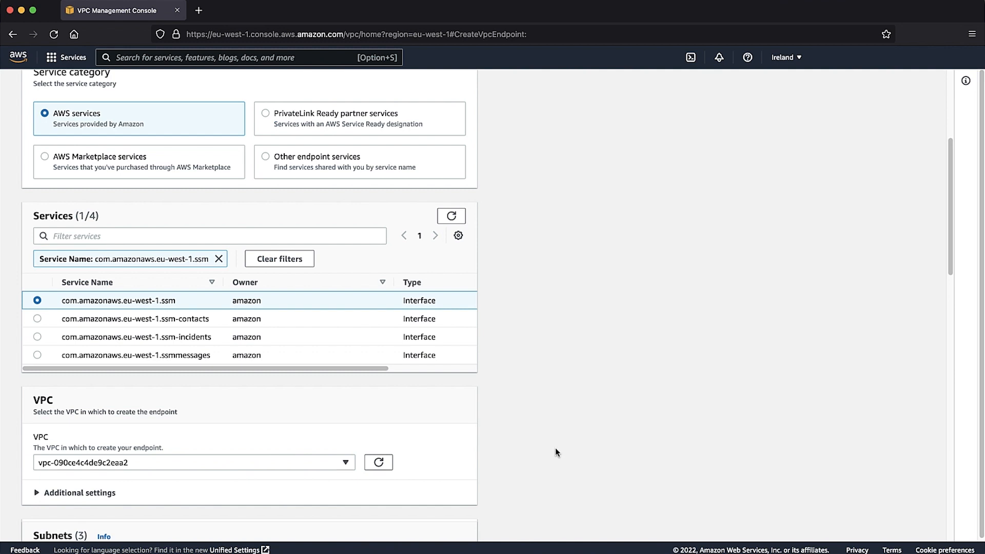
Assign subnets in eu-west-1a, 1b and 1c and choose IPv4 addressing.
{"action": "scroll", "scroll_direction": "down", "scroll_amount": 3}
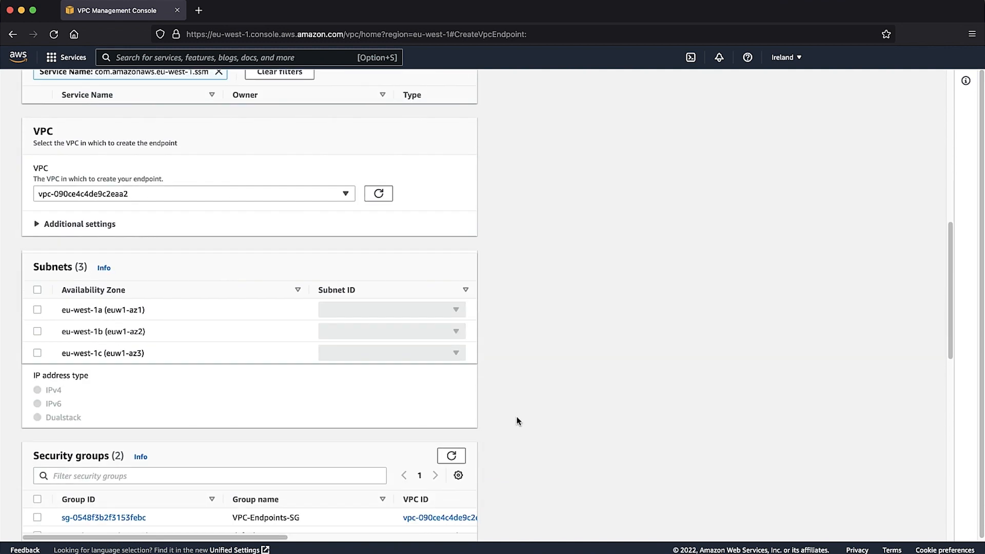
{"action": "left_click", "coordinate": [37, 289]}
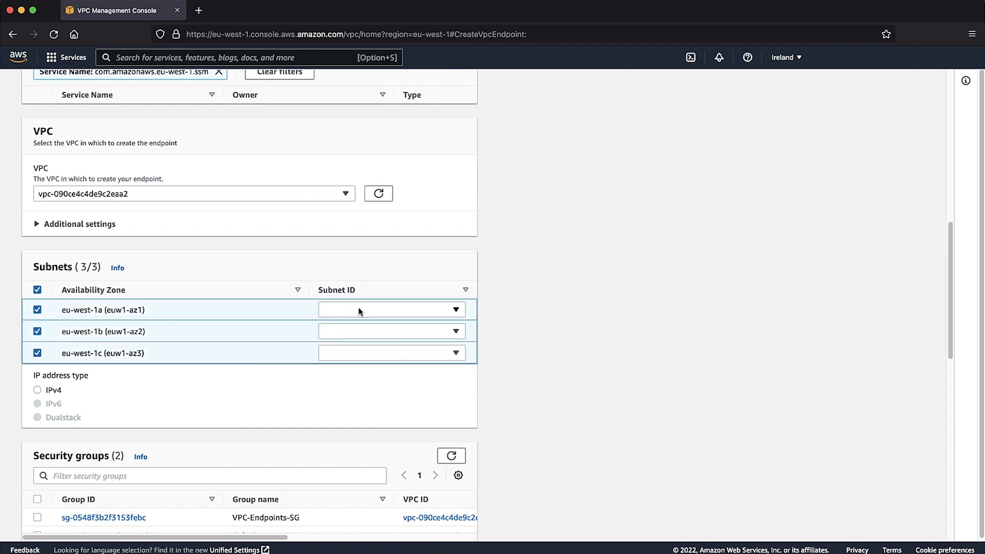
{"action": "left_click", "coordinate": [391, 308]}
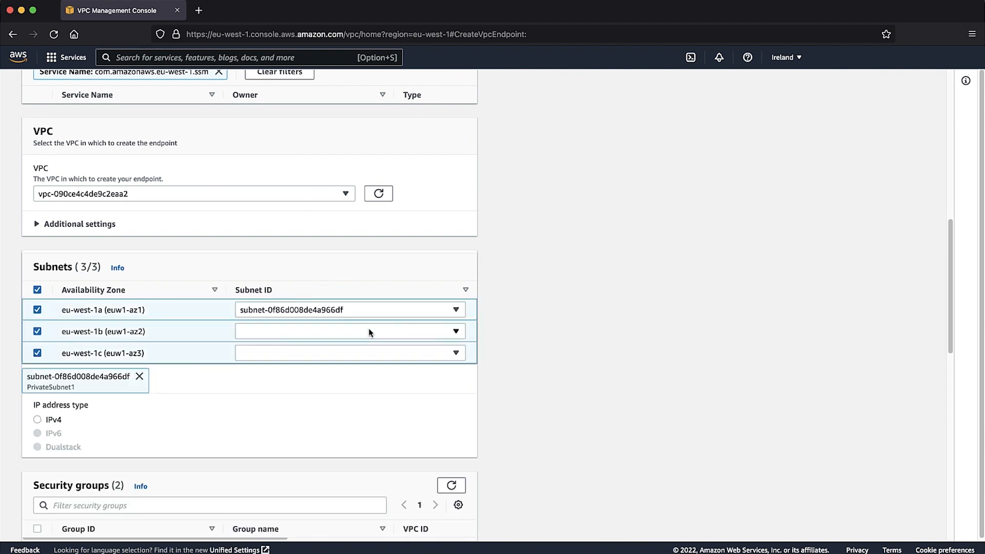
{"action": "left_click", "coordinate": [349, 331]}
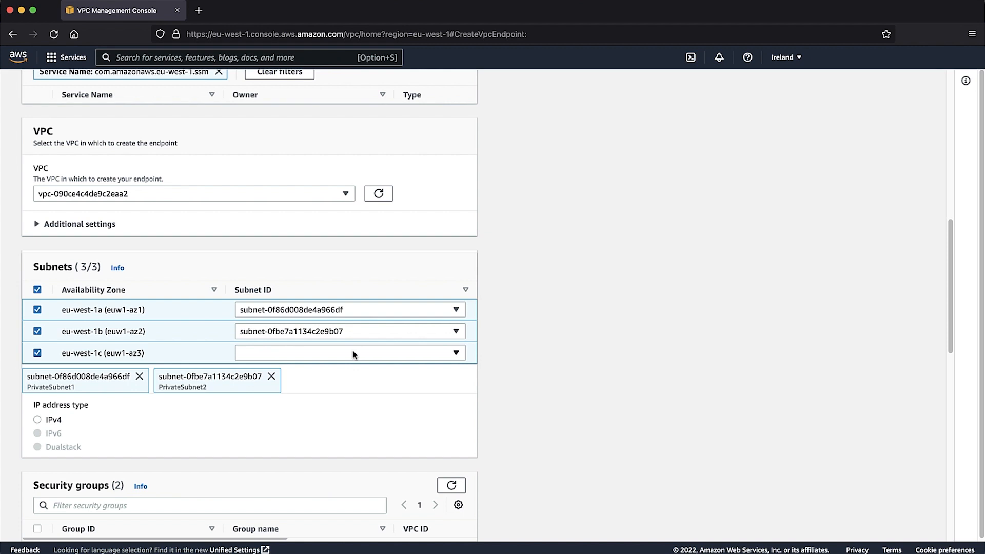
{"action": "left_click", "coordinate": [350, 352]}
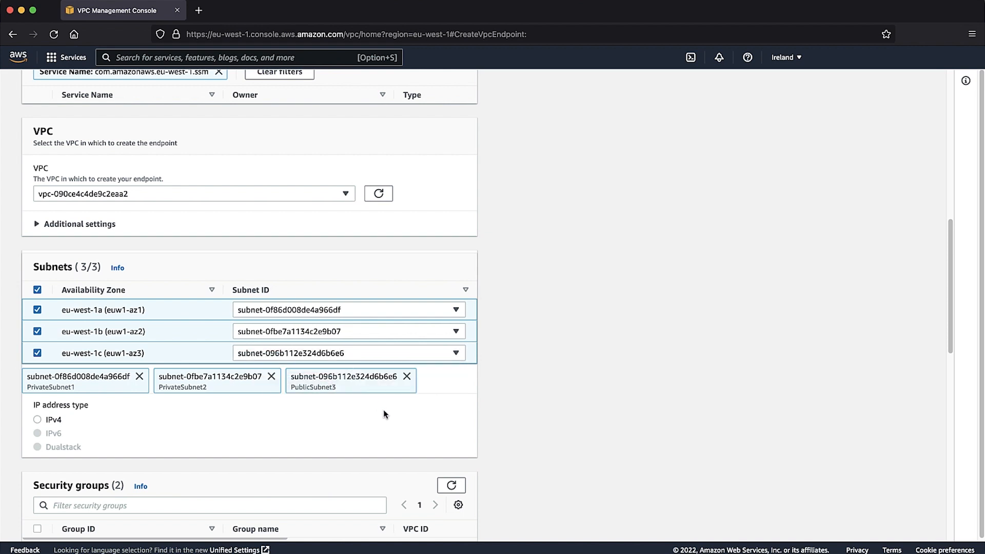
{"action": "mouse_move", "coordinate": [304, 432]}
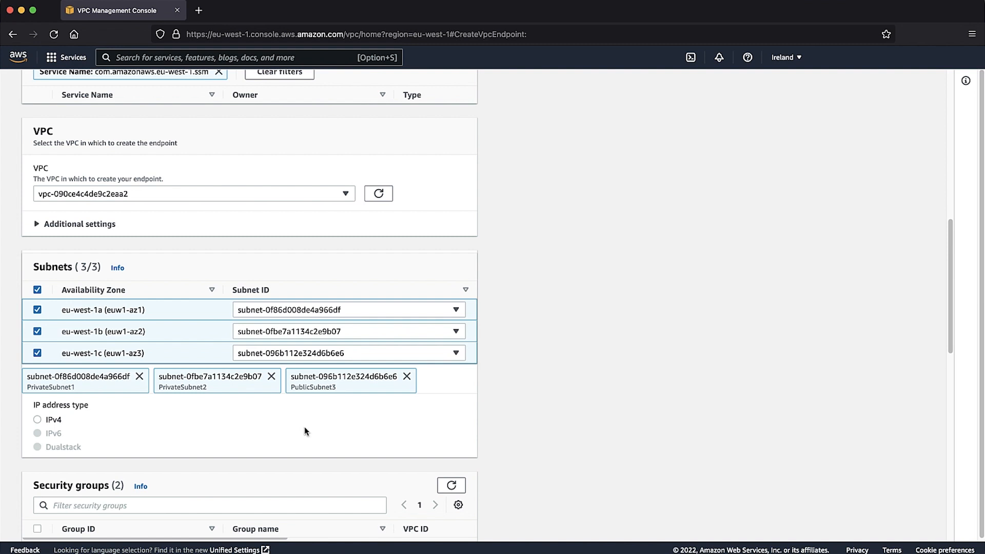
{"action": "left_click", "coordinate": [37, 419]}
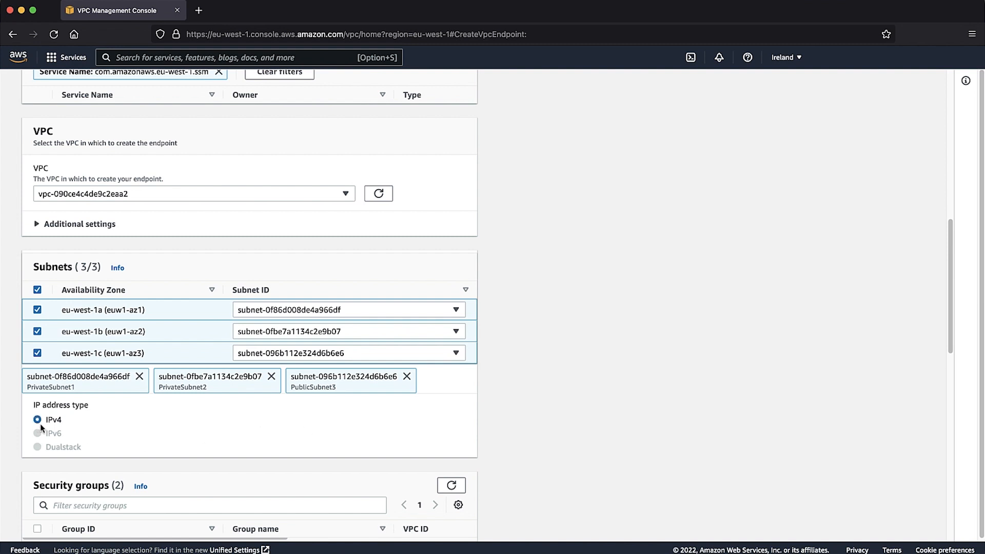
Attach the VPC-Endpoints-SG security group with Full access policy and create the endpoint.
{"action": "scroll", "scroll_direction": "down", "scroll_amount": 3}
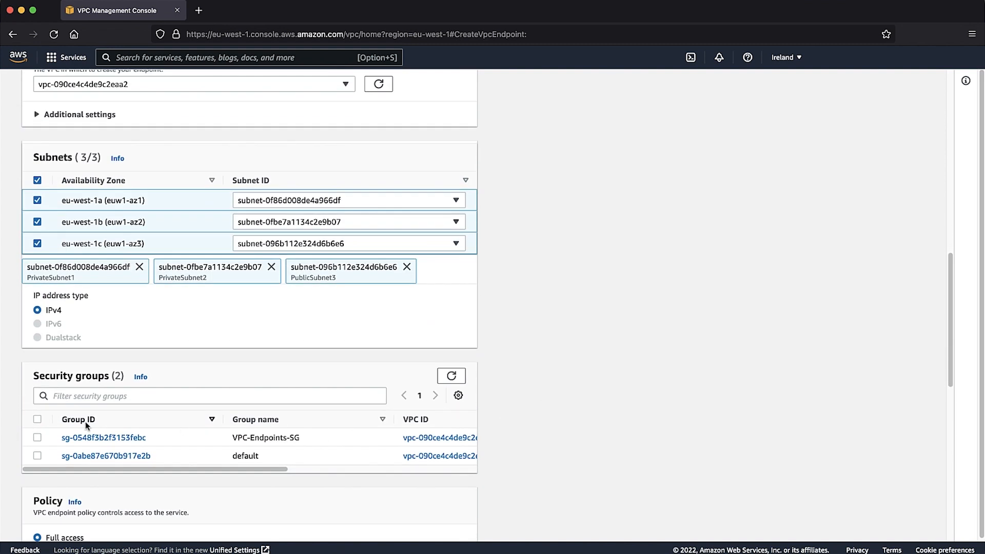
{"action": "left_click", "coordinate": [37, 420]}
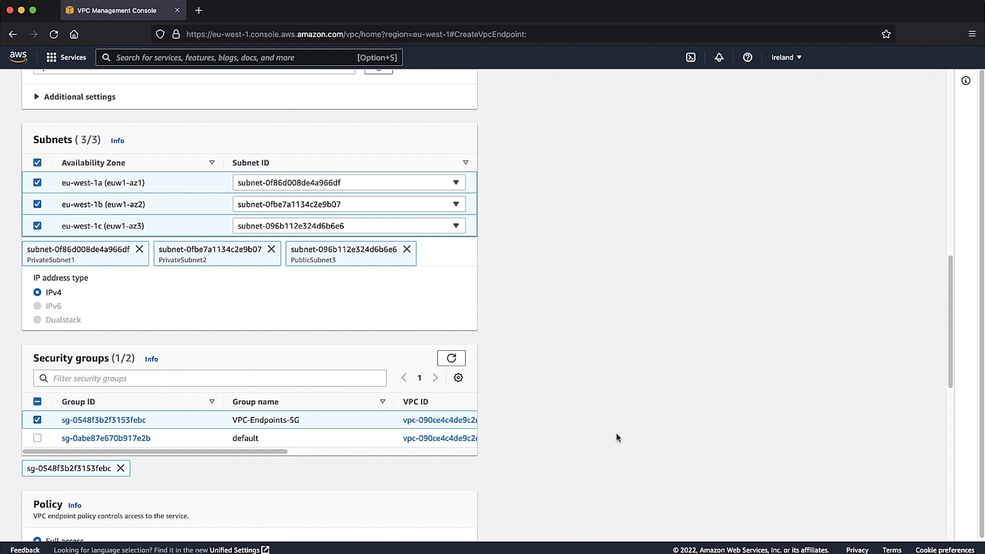
{"action": "scroll", "scroll_direction": "down", "scroll_amount": 3}
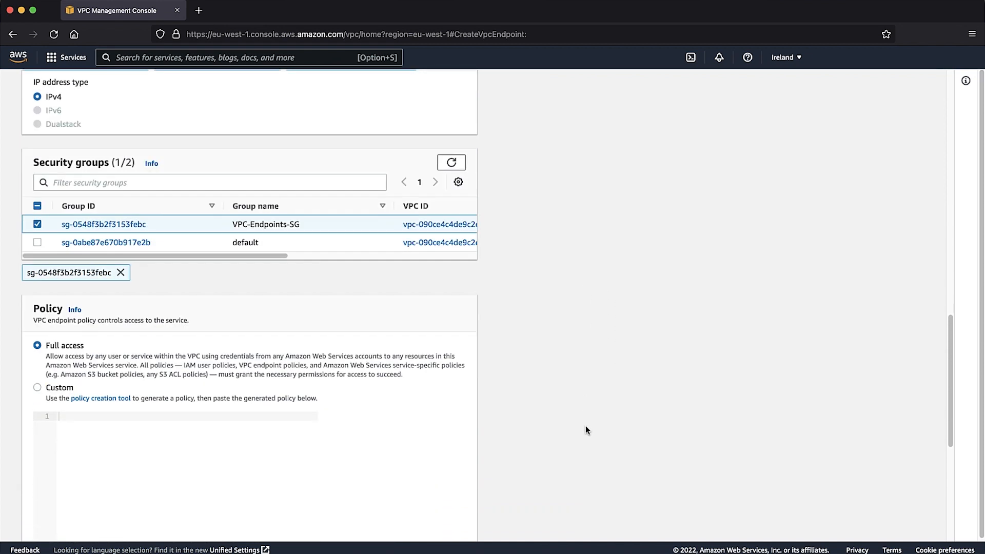
{"action": "scroll", "scroll_direction": "down", "scroll_amount": 3}
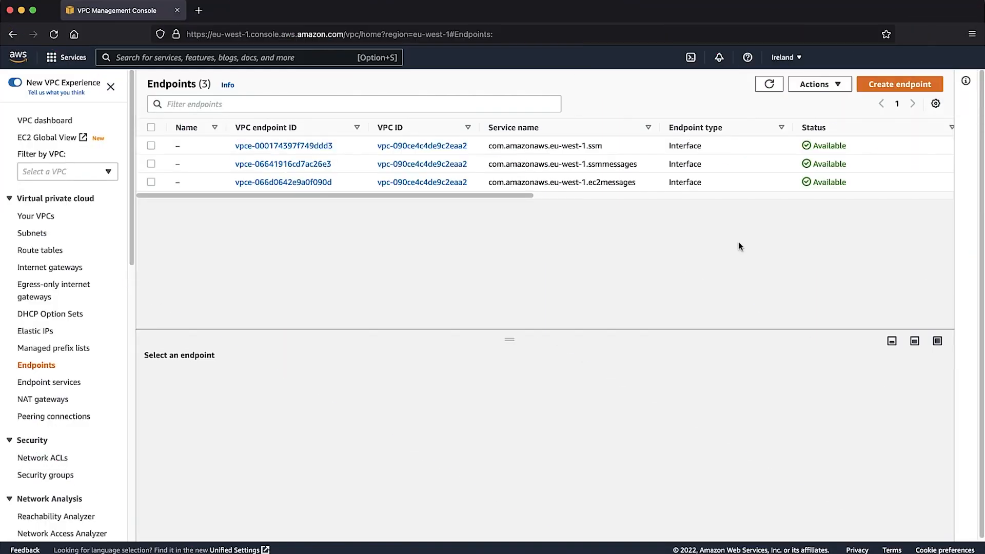
{"action": "left_click", "coordinate": [284, 164]}
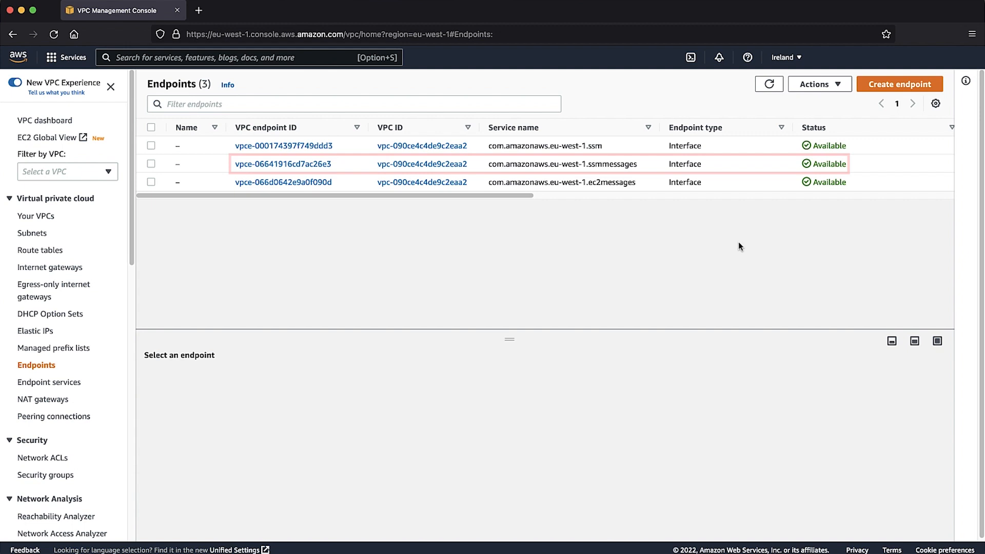